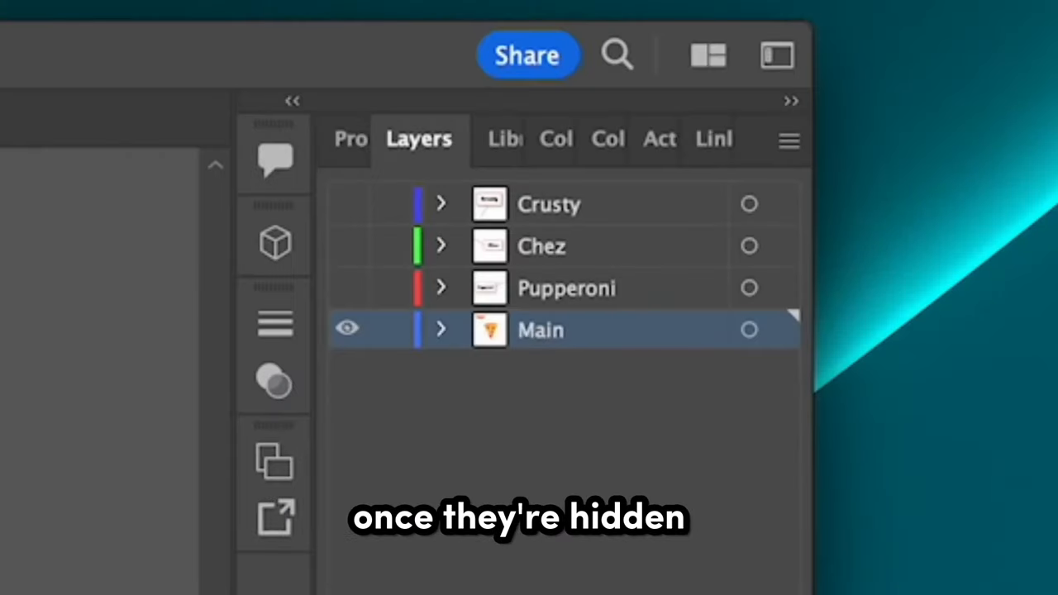
- Save the Illustrator pizza artwork in Adobe PDF format with only Main visible
click(500, 289)
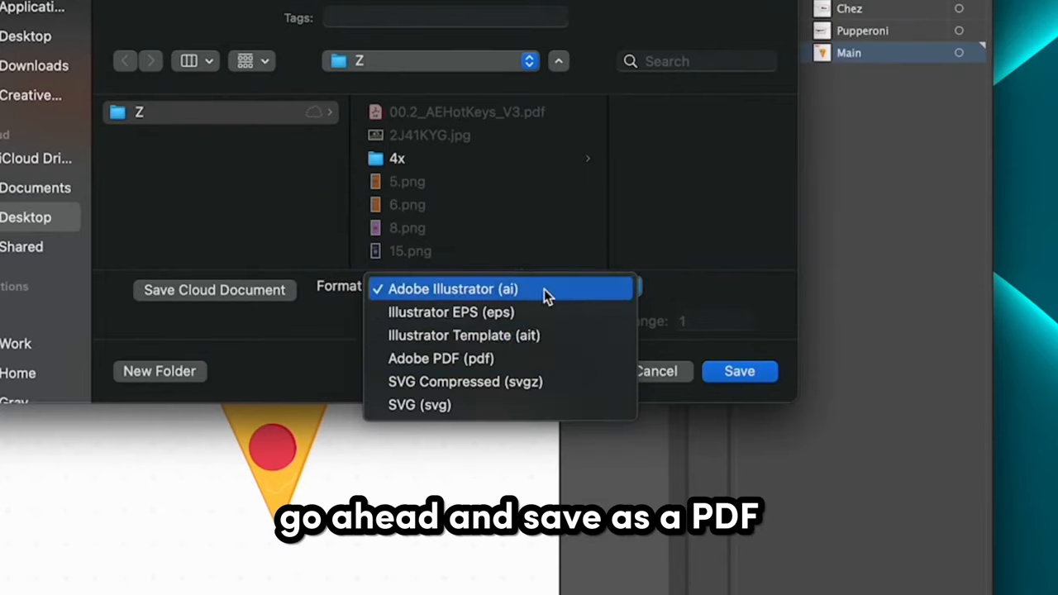
click(441, 358)
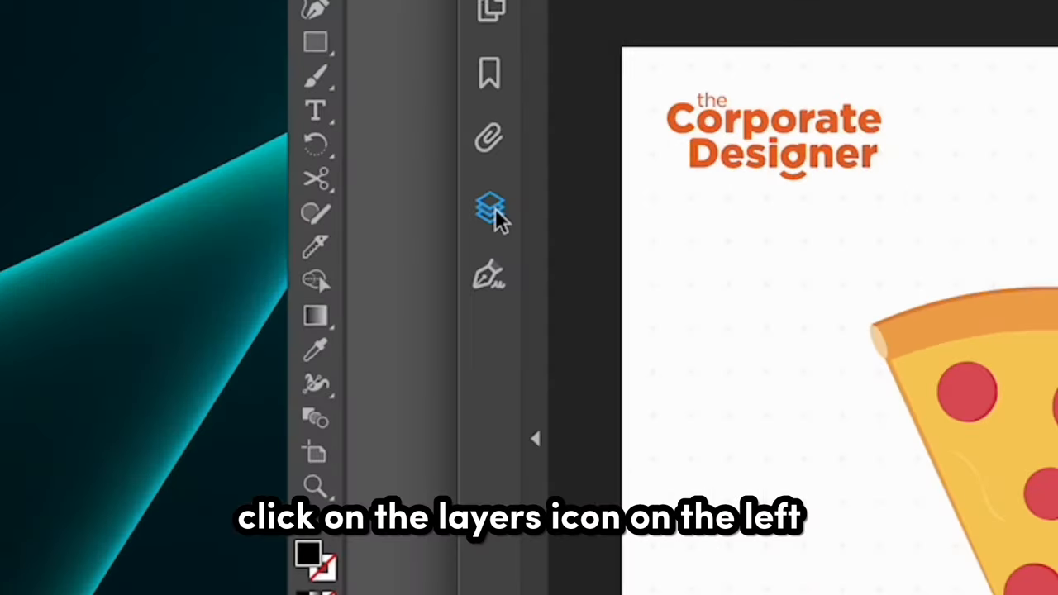
- Open the Layers panel listing Crusty, Chez, Pupperoni and Main
click(491, 207)
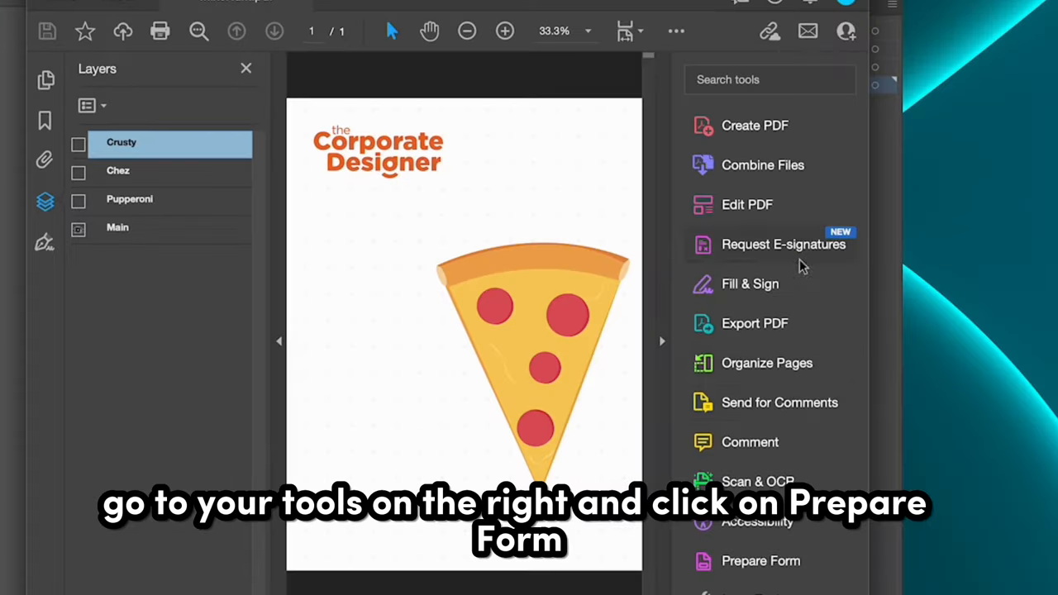
- Start Prepare Form on the pizza PDF to add the Pupperoni button field
click(760, 560)
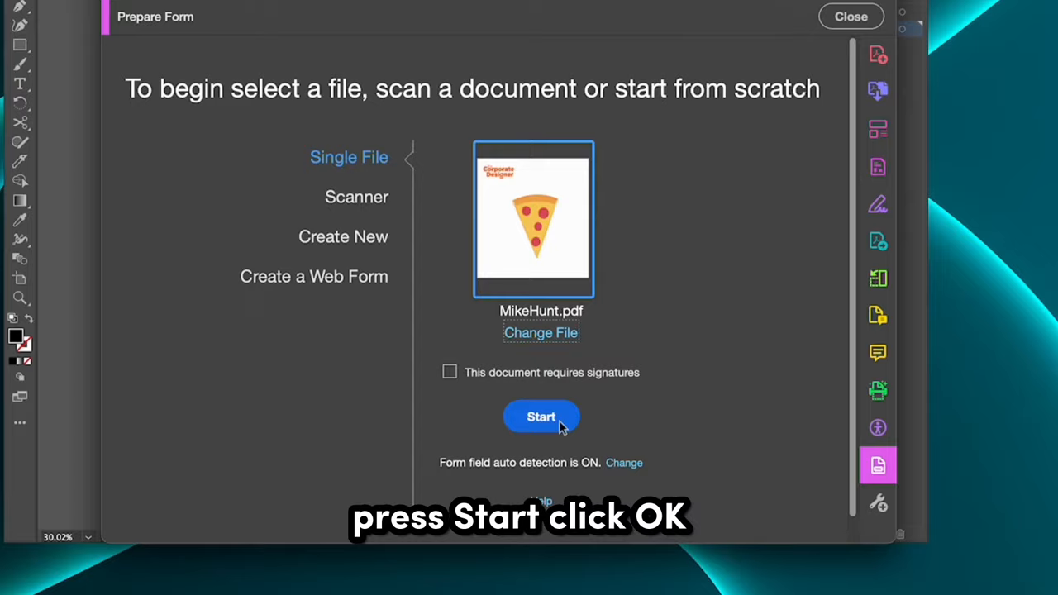
click(541, 416)
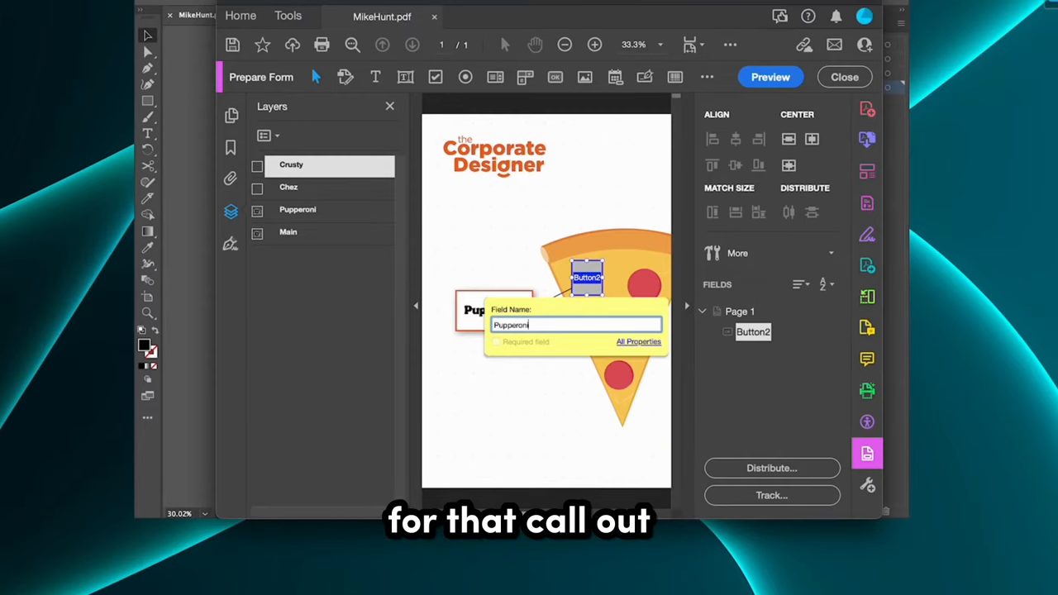
- Give the Pupperoni button a Label only layout and a Mouse Enter Set layer visibility action
click(638, 342)
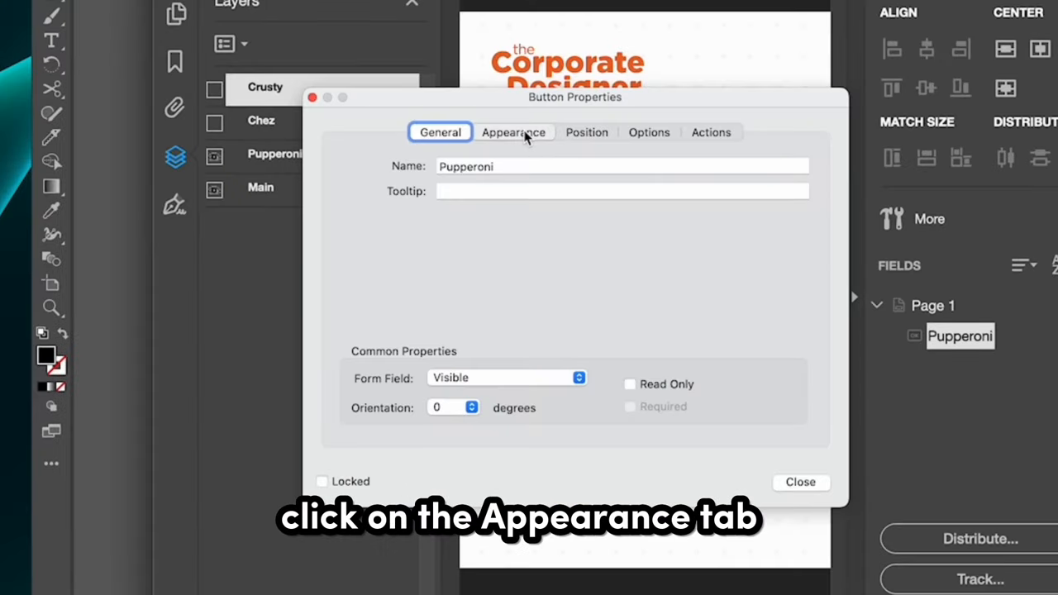
click(512, 132)
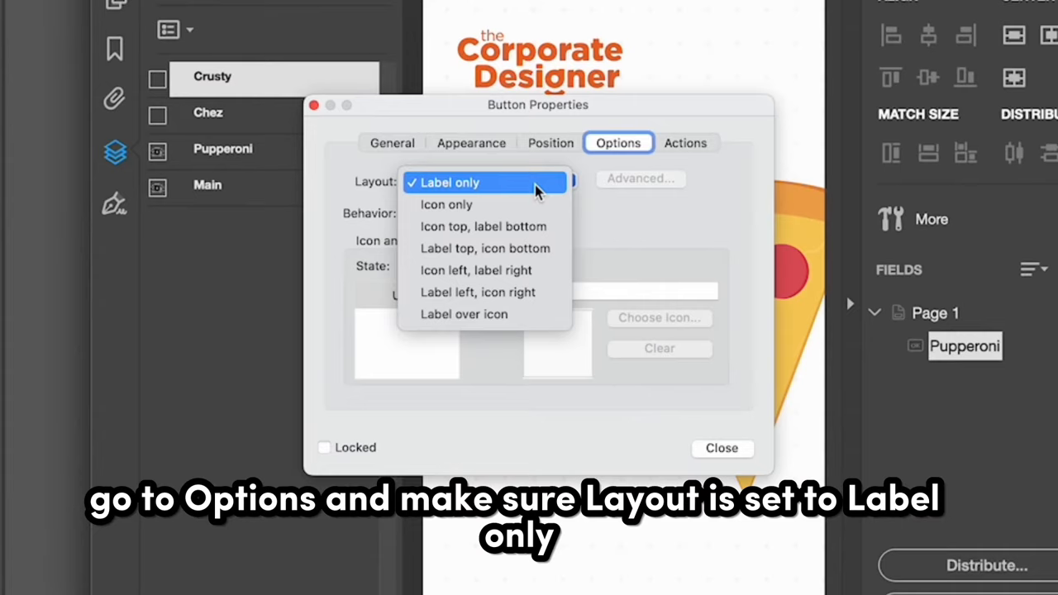
click(686, 142)
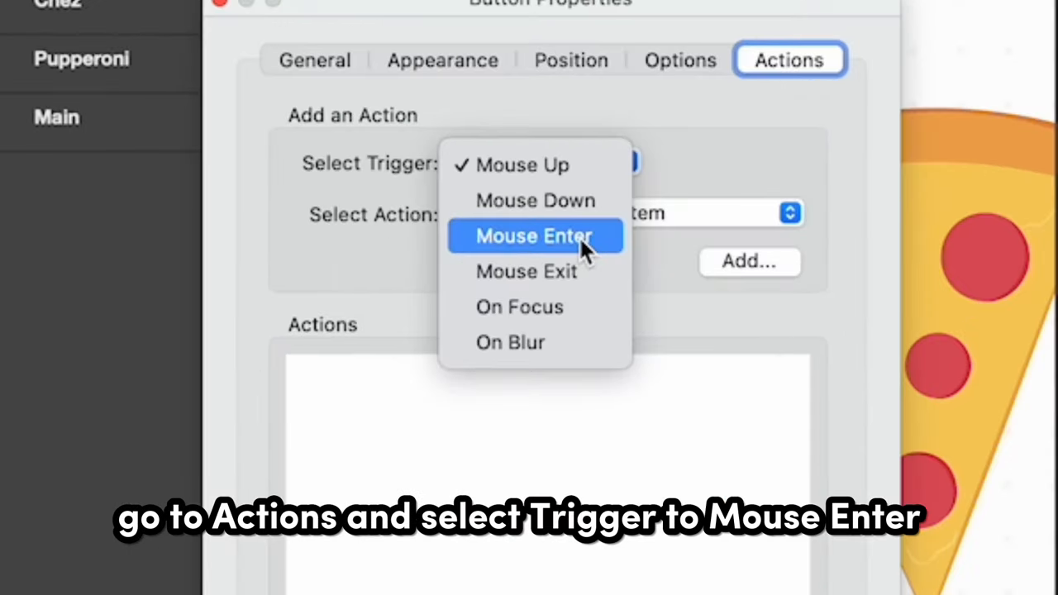
click(534, 235)
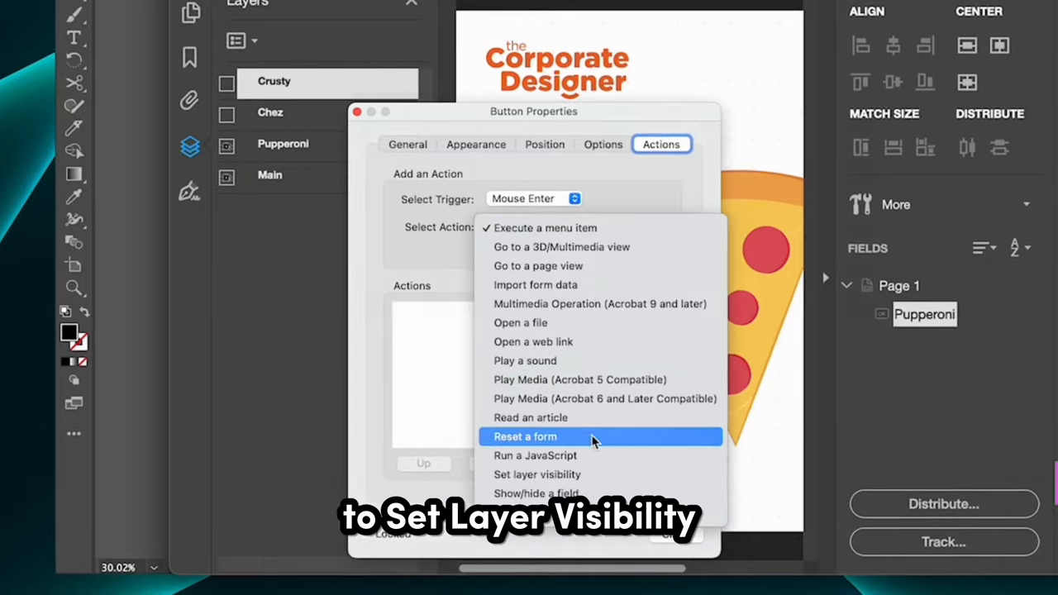
click(536, 474)
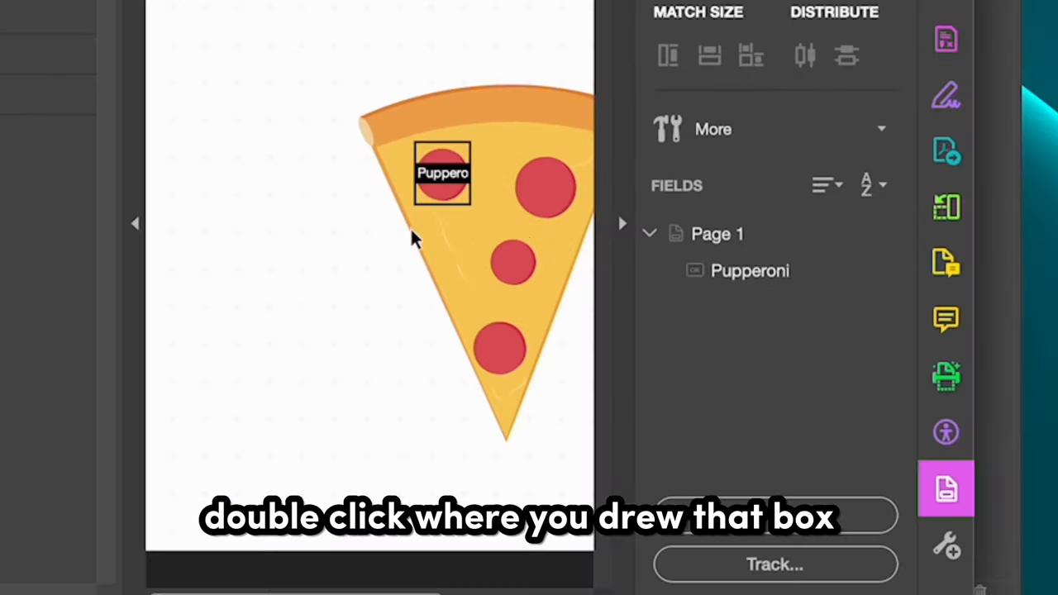
- Add a Mouse Exit layer visibility action to Pupperoni, then preview the hover callout
double_click(442, 172)
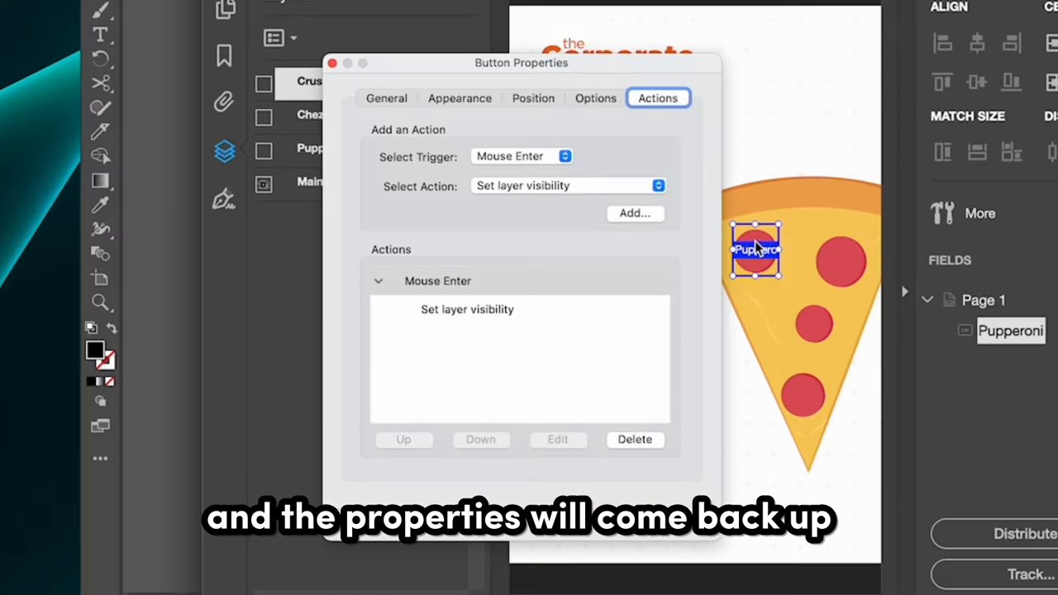
click(521, 155)
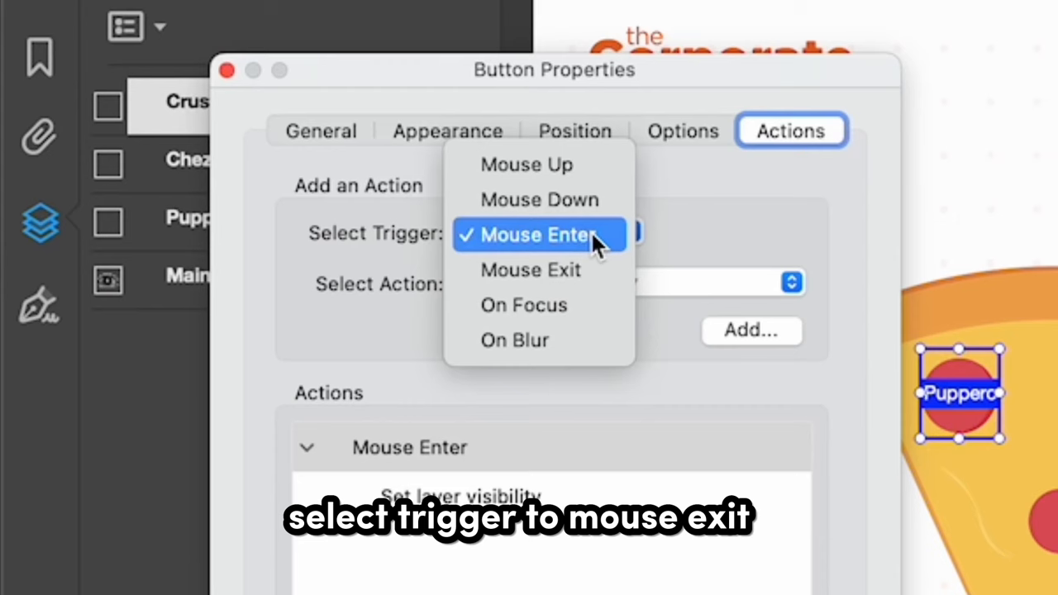
click(532, 269)
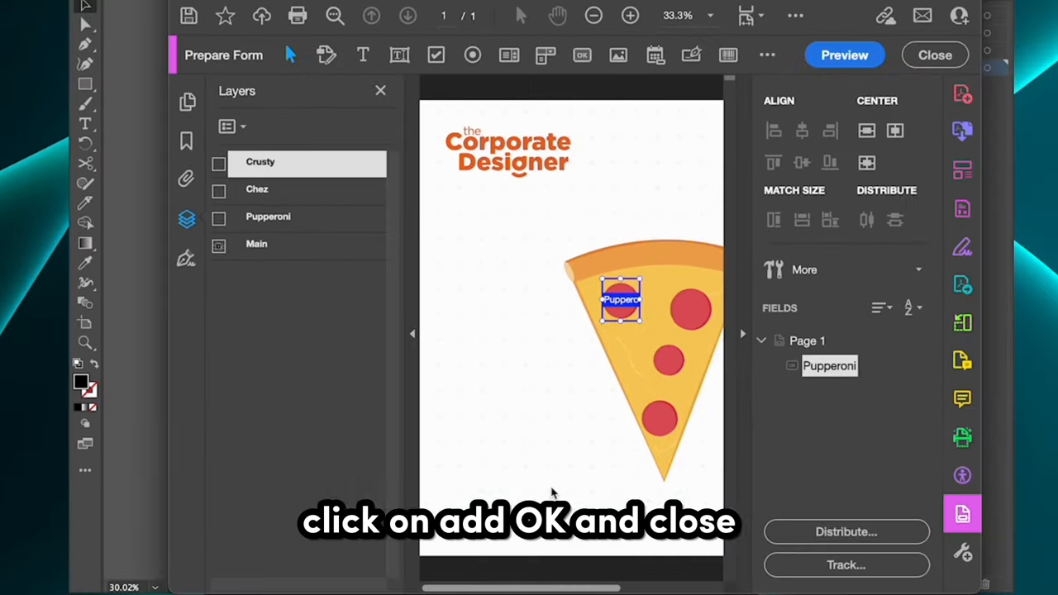
click(844, 54)
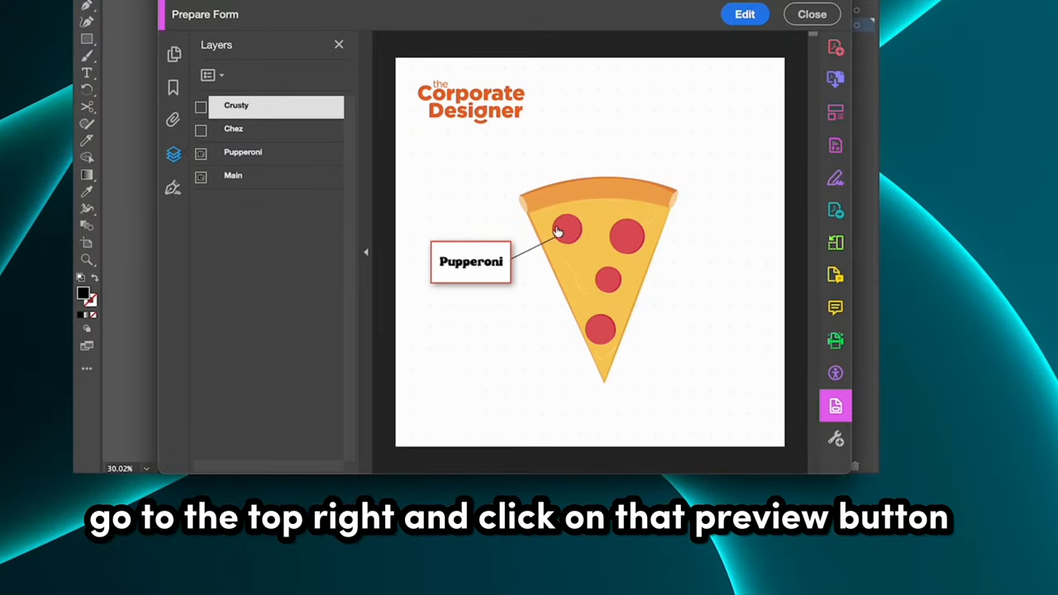